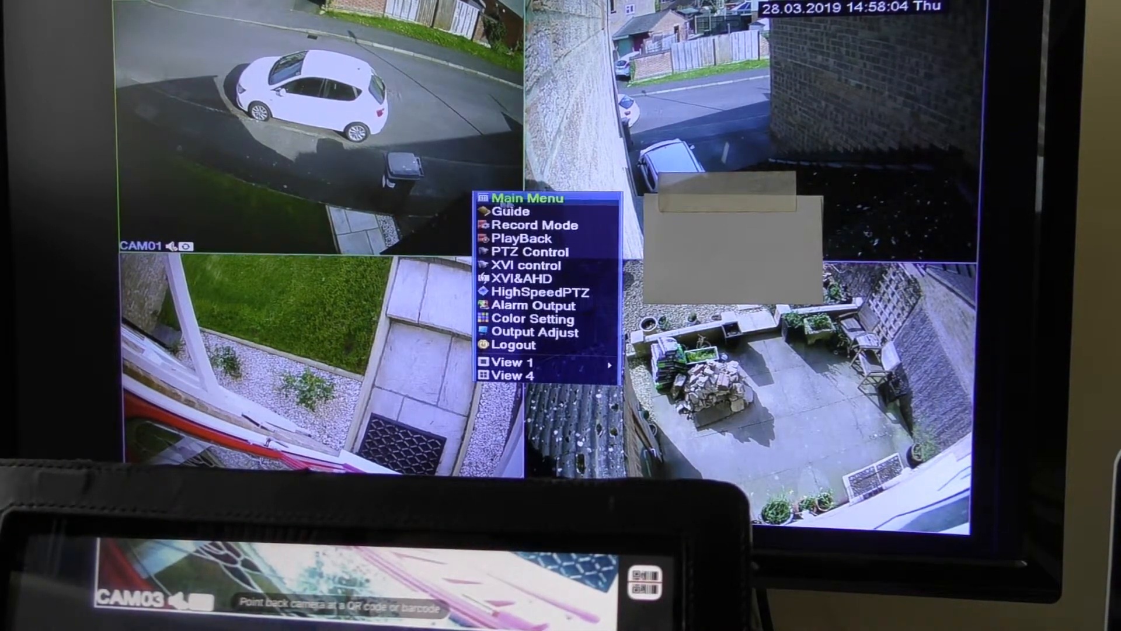
Step: Start the DVR's Guide wizard and advance past its welcome and Time-Language pages
{"action": "left_click", "coordinate": [512, 210]}
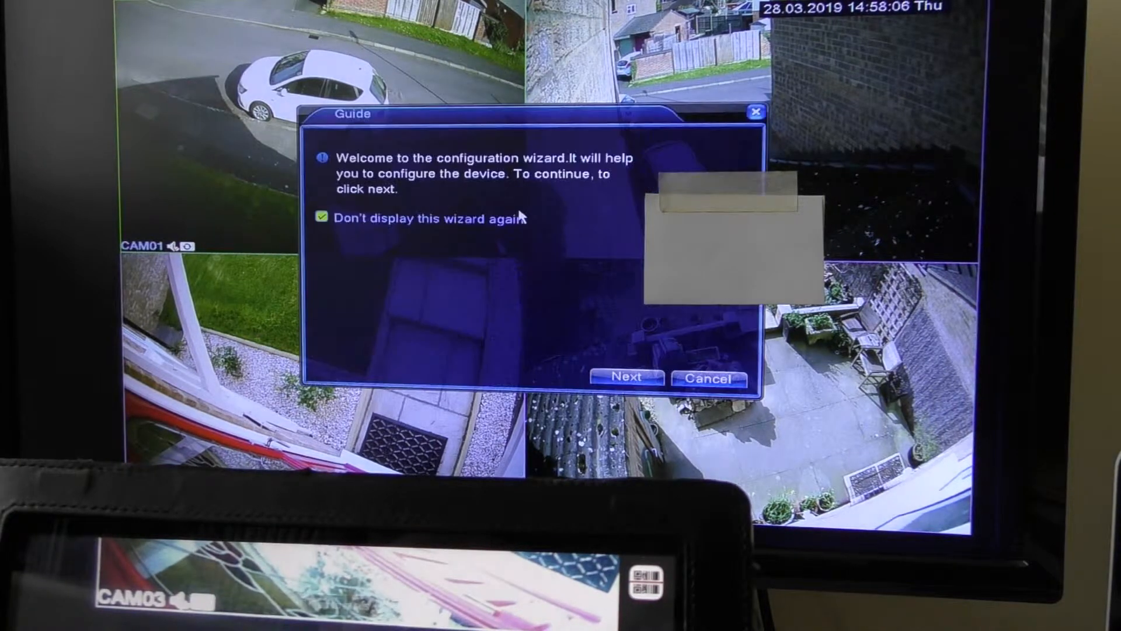
{"action": "left_click", "coordinate": [627, 377]}
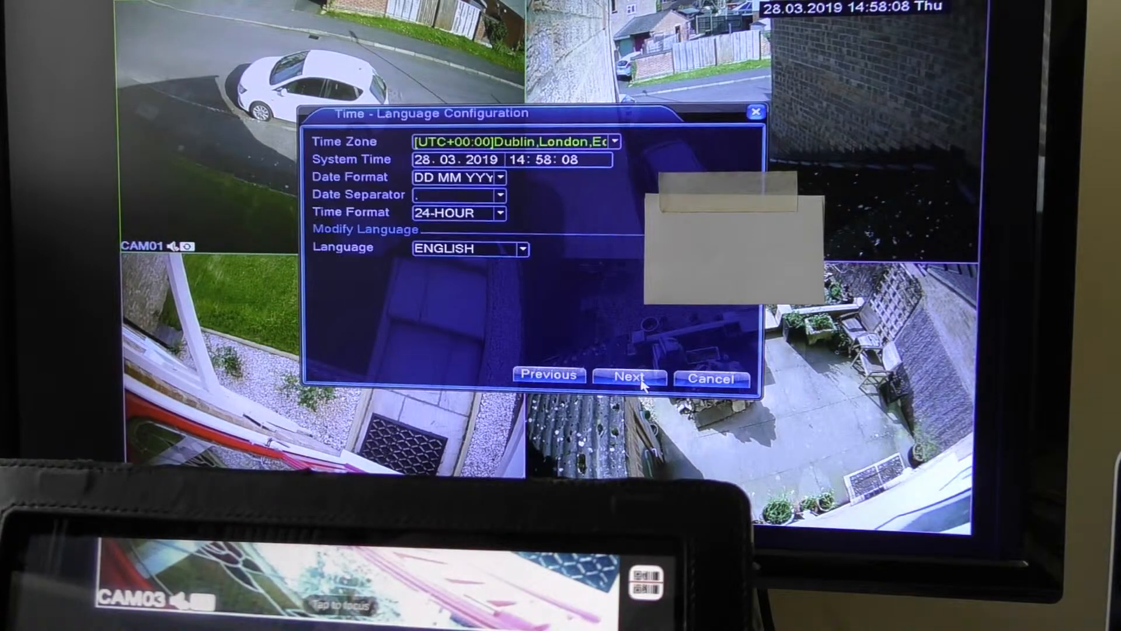
{"action": "left_click", "coordinate": [629, 377]}
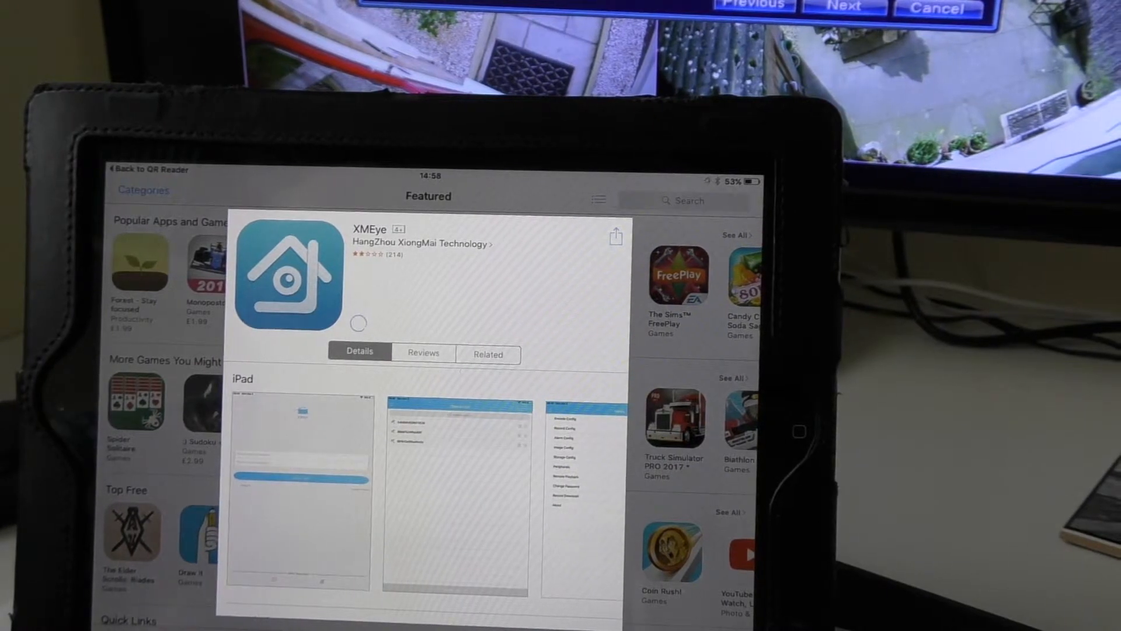
Step: Install XMEye from its App Store page and launch the newly installed app
{"action": "left_click", "coordinate": [357, 322]}
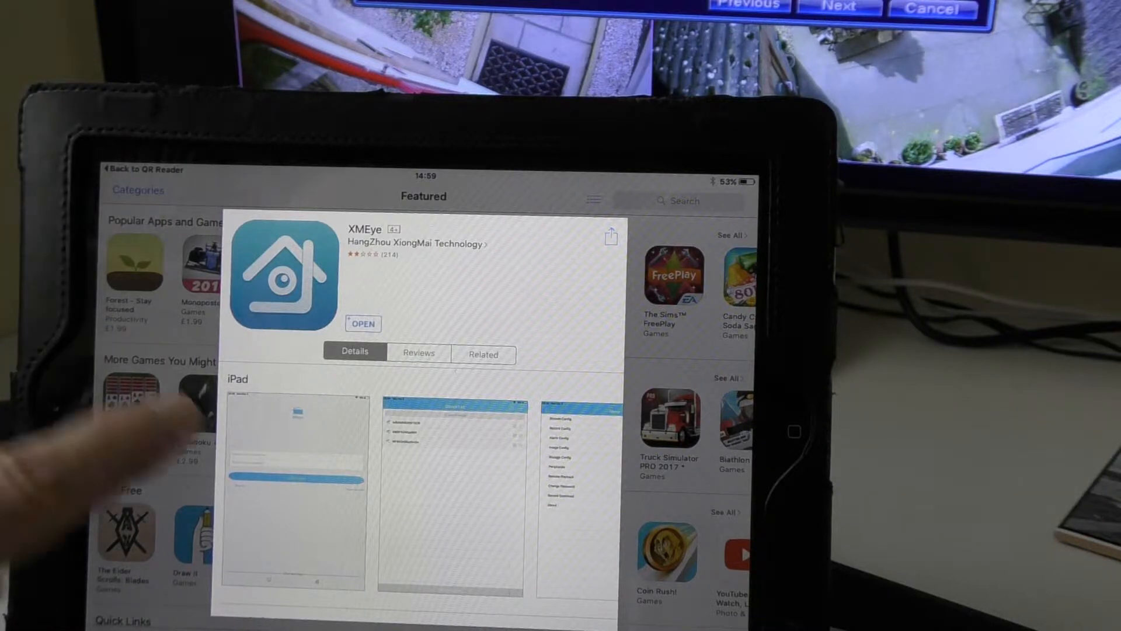
{"action": "left_click", "coordinate": [363, 323]}
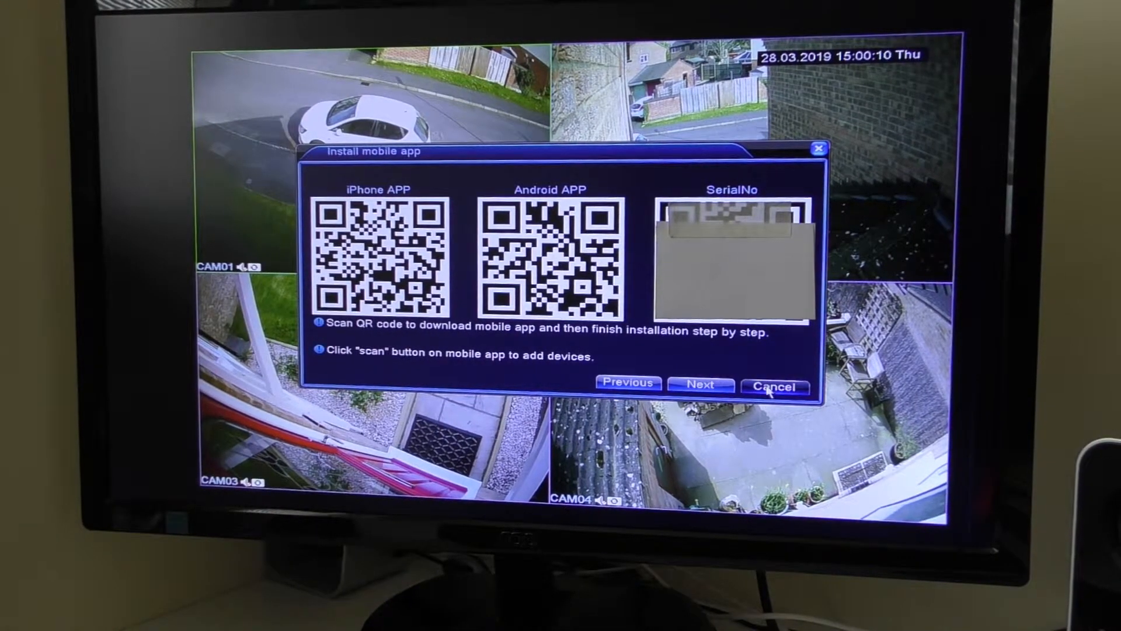
Step: Cancel the wizard and bring up the DVR's Info > Version page from the Main Menu
{"action": "left_click", "coordinate": [773, 387]}
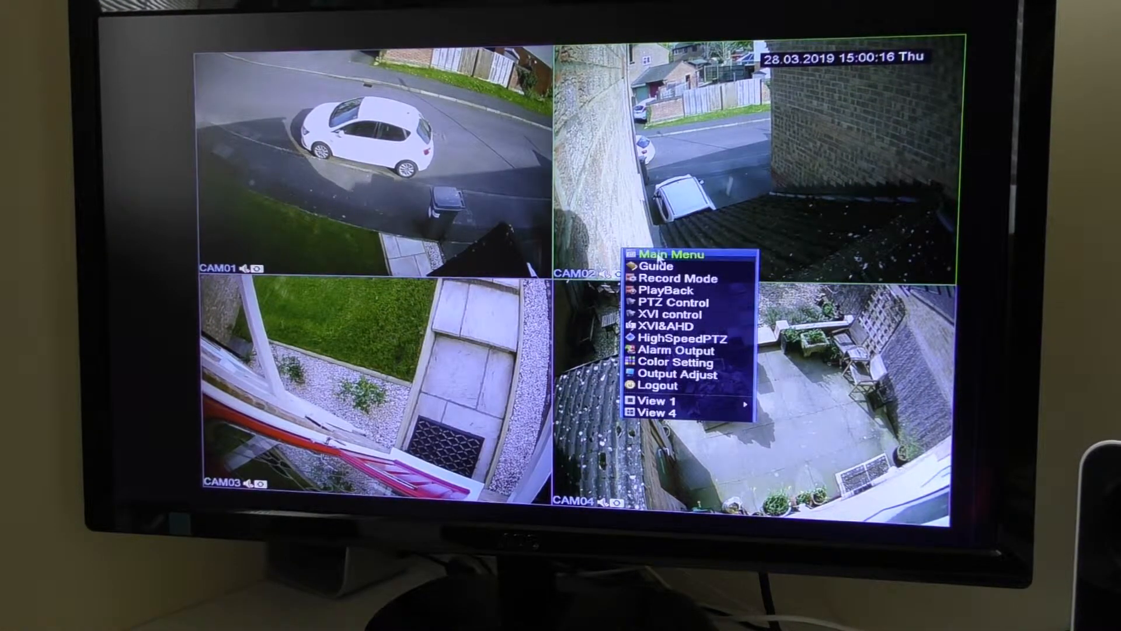
{"action": "left_click", "coordinate": [670, 255]}
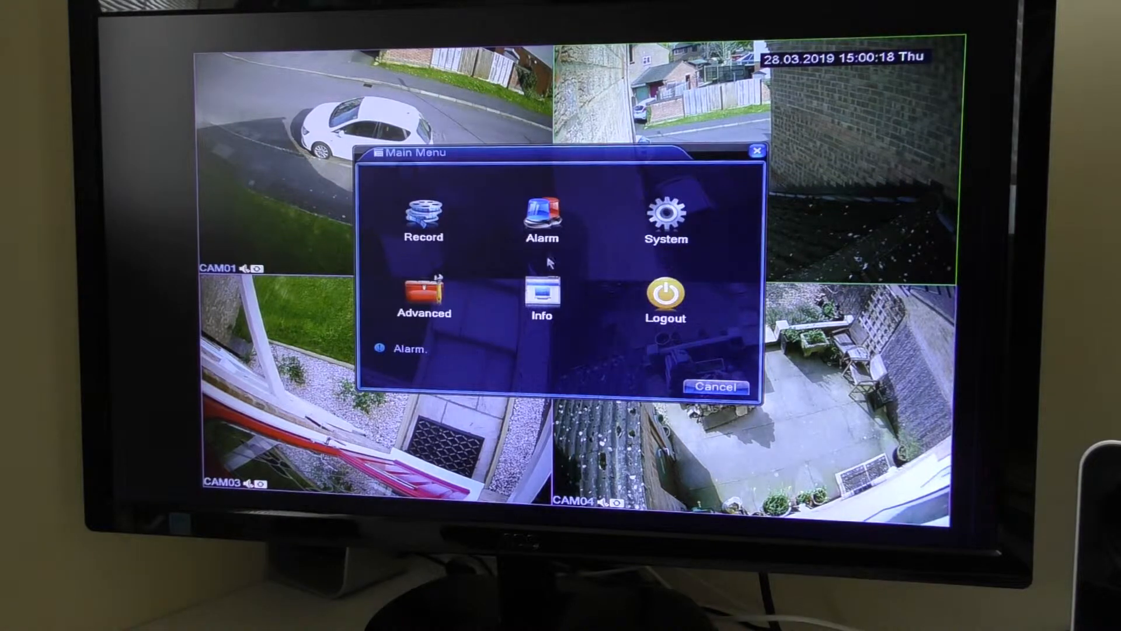
{"action": "left_click", "coordinate": [540, 293]}
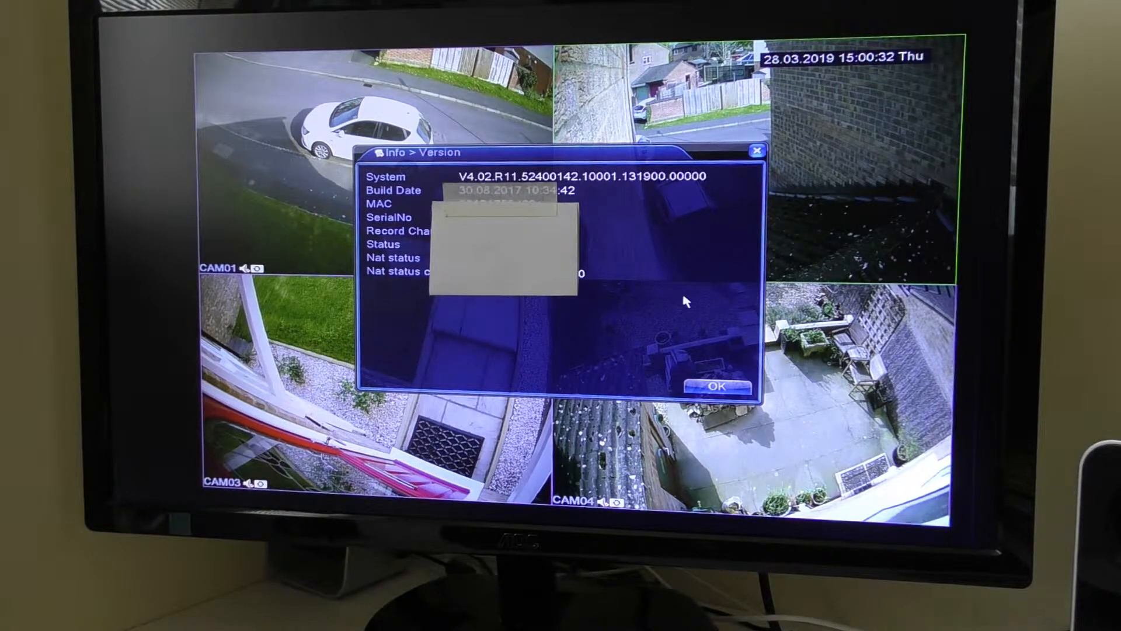
{"action": "mouse_move", "coordinate": [713, 316]}
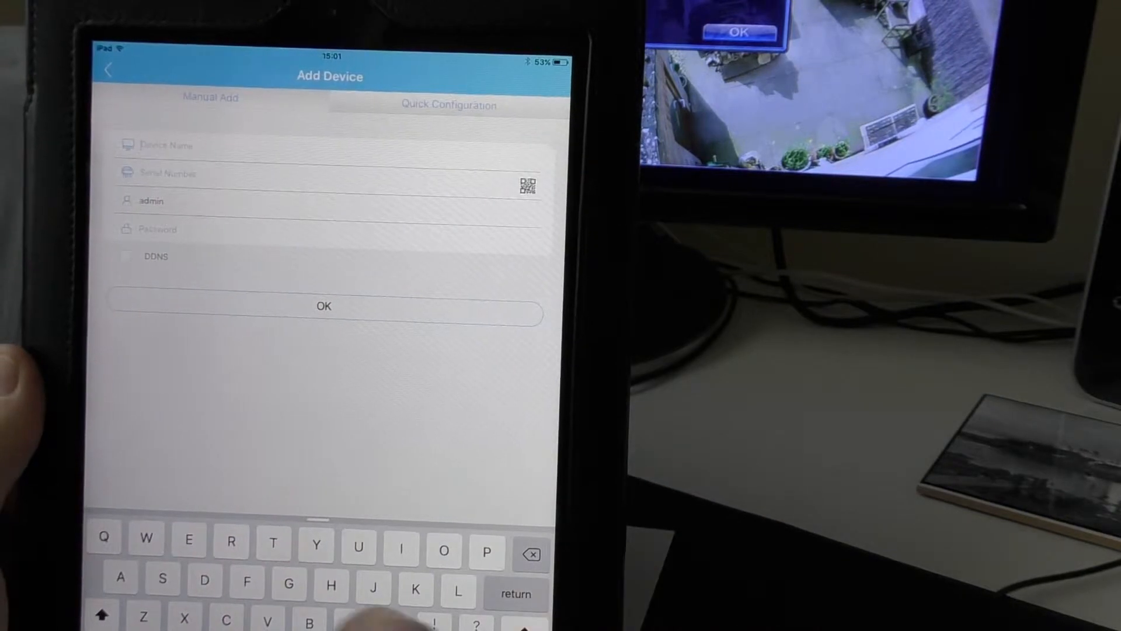
Step: Name the manually added DVR 'Sansco' in the Device Name field
{"action": "type", "text": "Sa"}
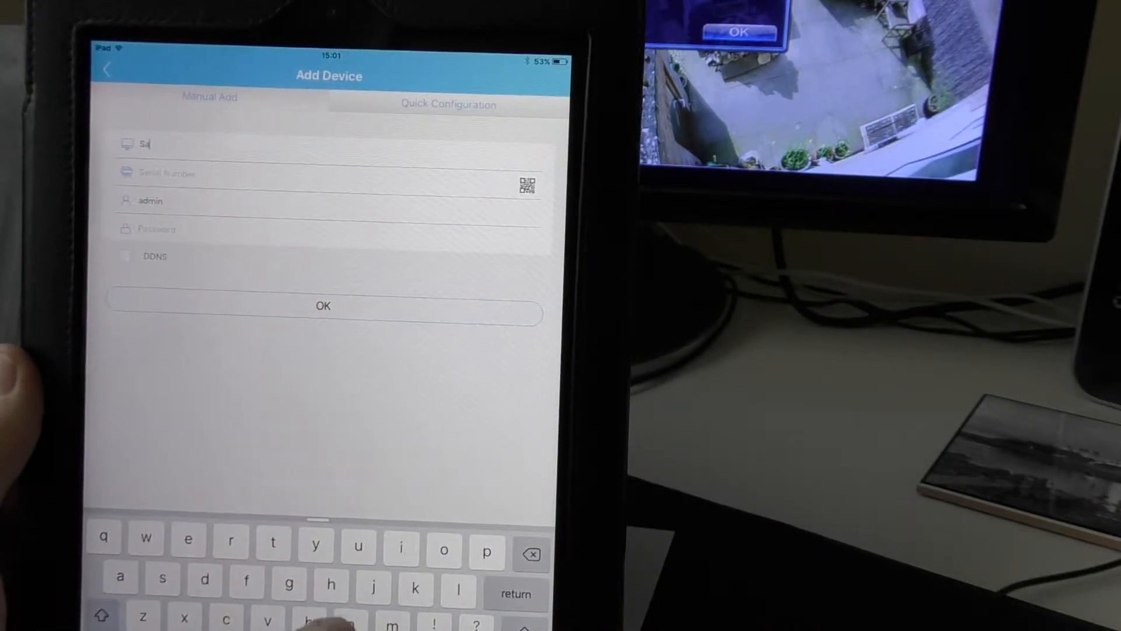
{"action": "type", "text": "nsco"}
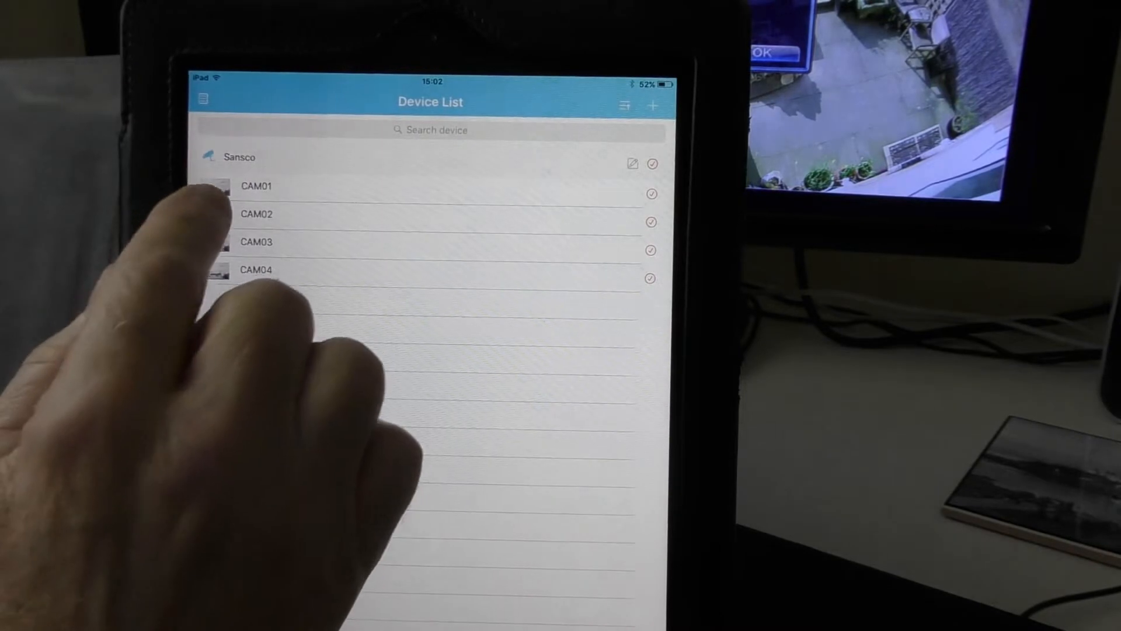
Step: Start live video from CAM01 under Sansco and switch to the four-camera split view
{"action": "left_click", "coordinate": [256, 185]}
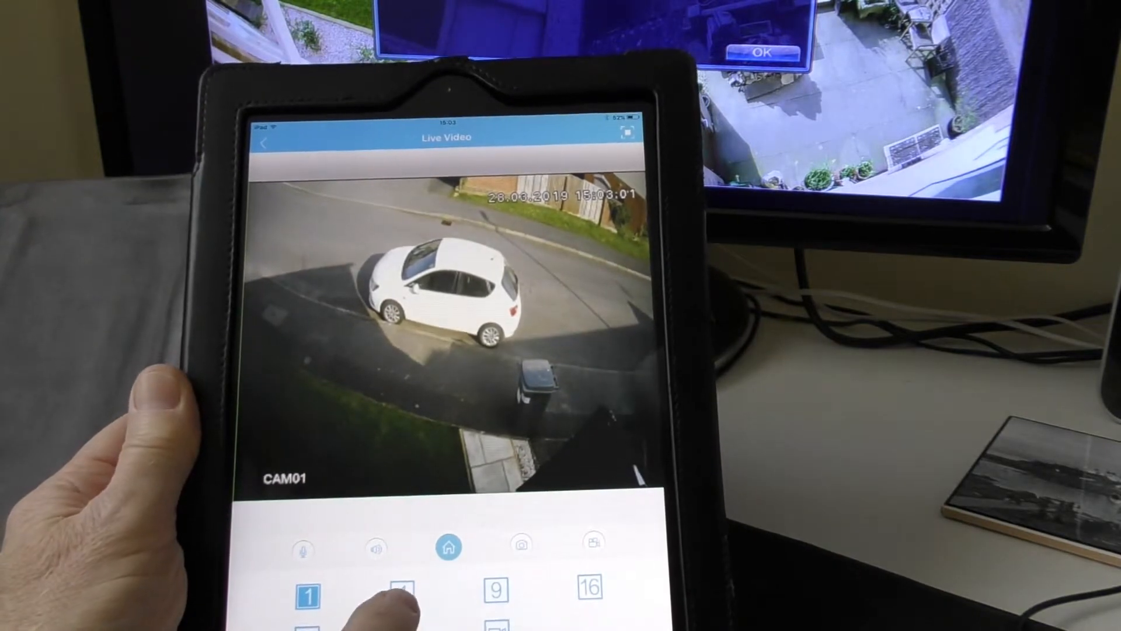
{"action": "left_click", "coordinate": [400, 594]}
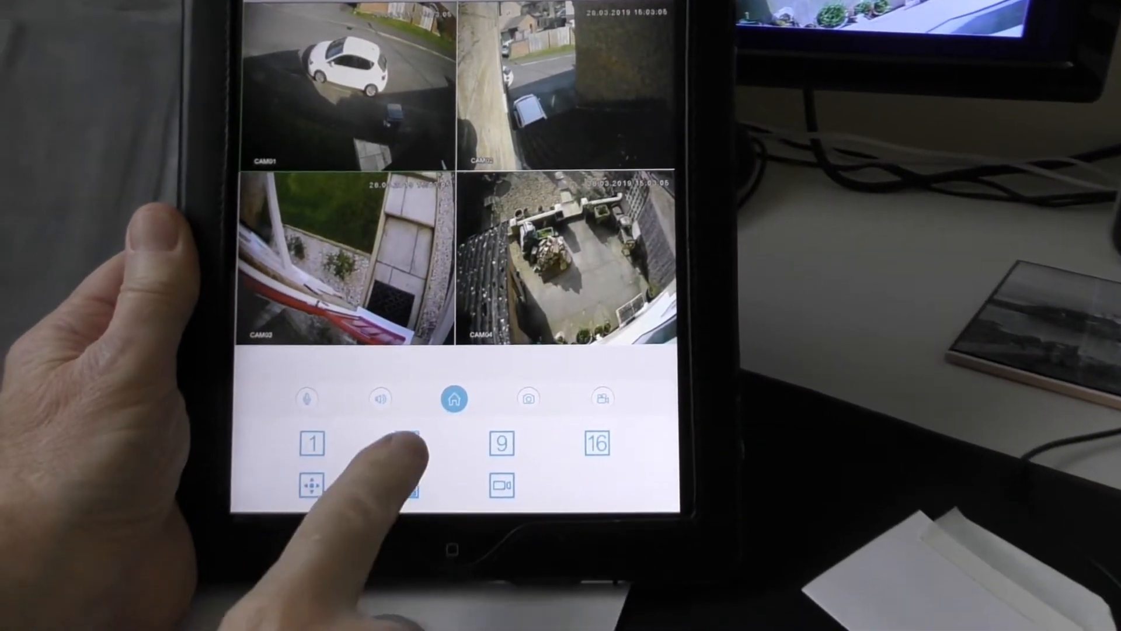
{"action": "left_click", "coordinate": [404, 444]}
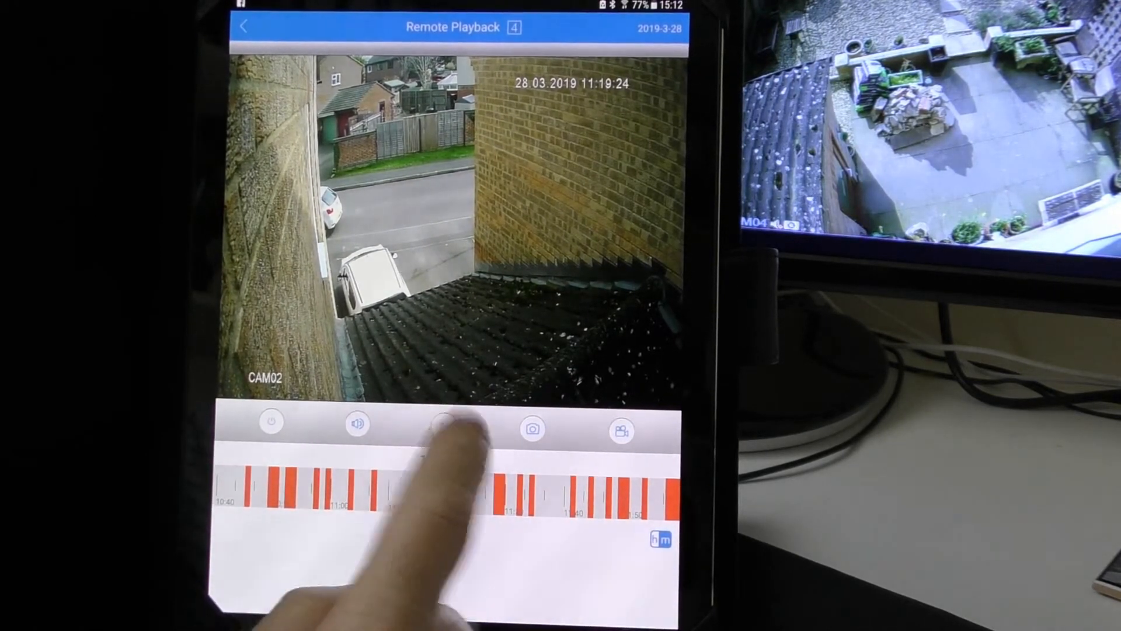
Step: Browse CAM02's remote playback recording timeline from the DVR
{"action": "left_click", "coordinate": [445, 429]}
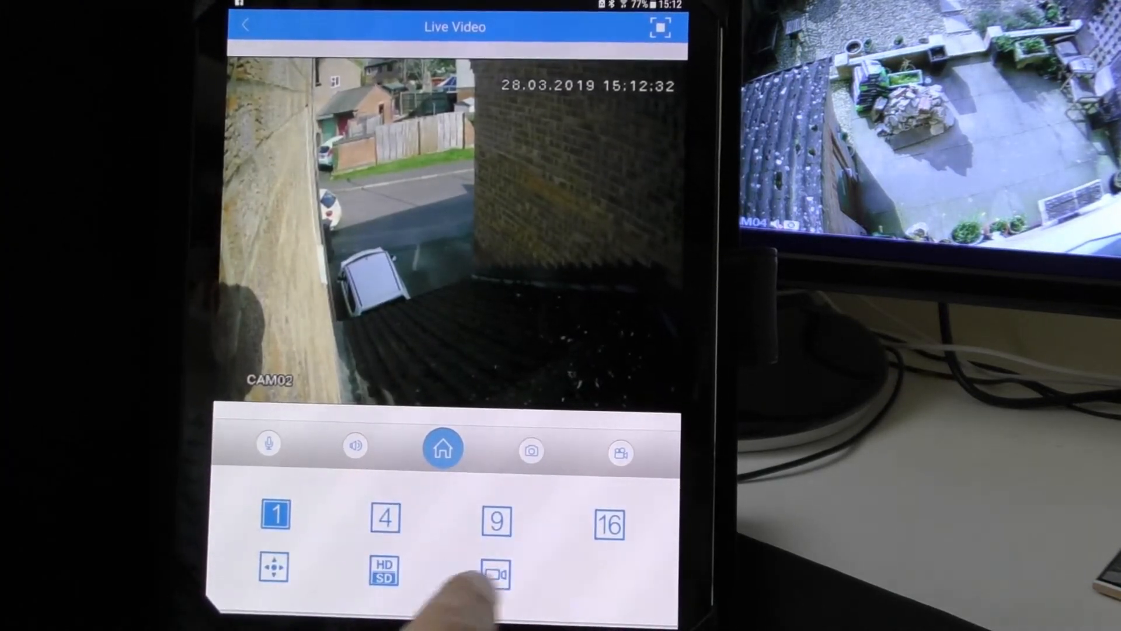
Step: Switch live video from CAM02 alone to the four-camera grid layout
{"action": "left_click", "coordinate": [384, 519]}
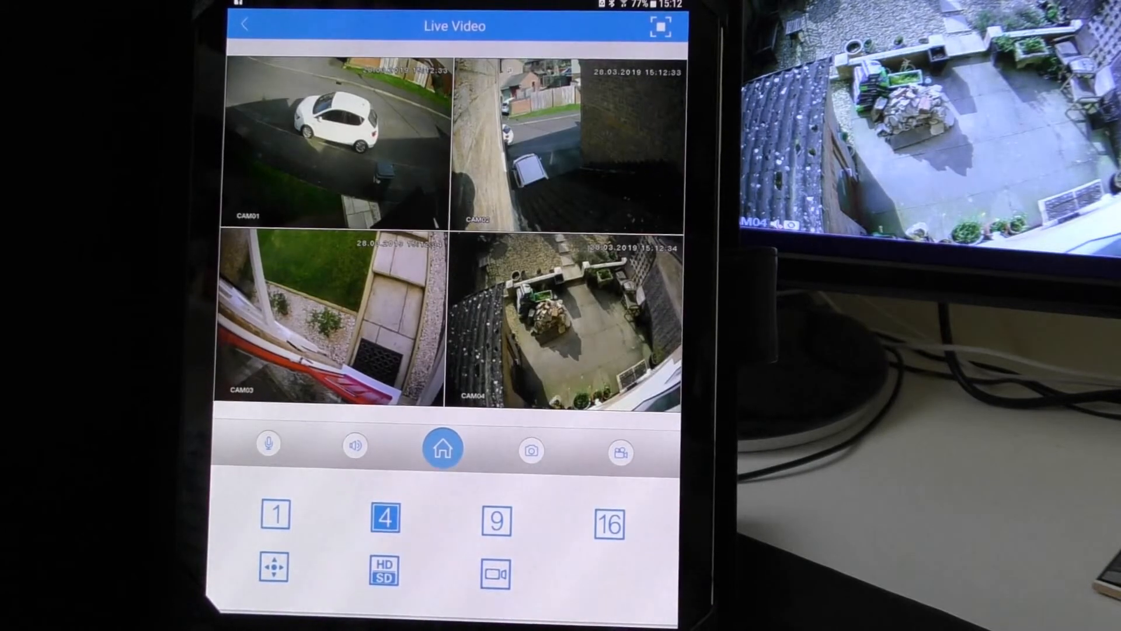